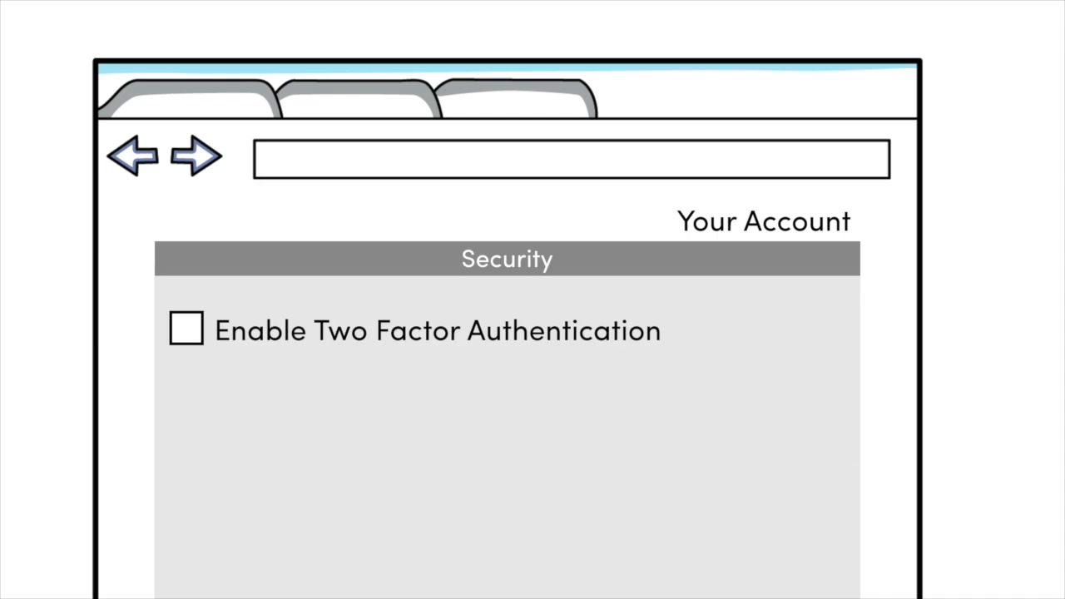
Tick the Enable Two Factor Authentication checkbox on the Your Account Security page.
left_click(188, 331)
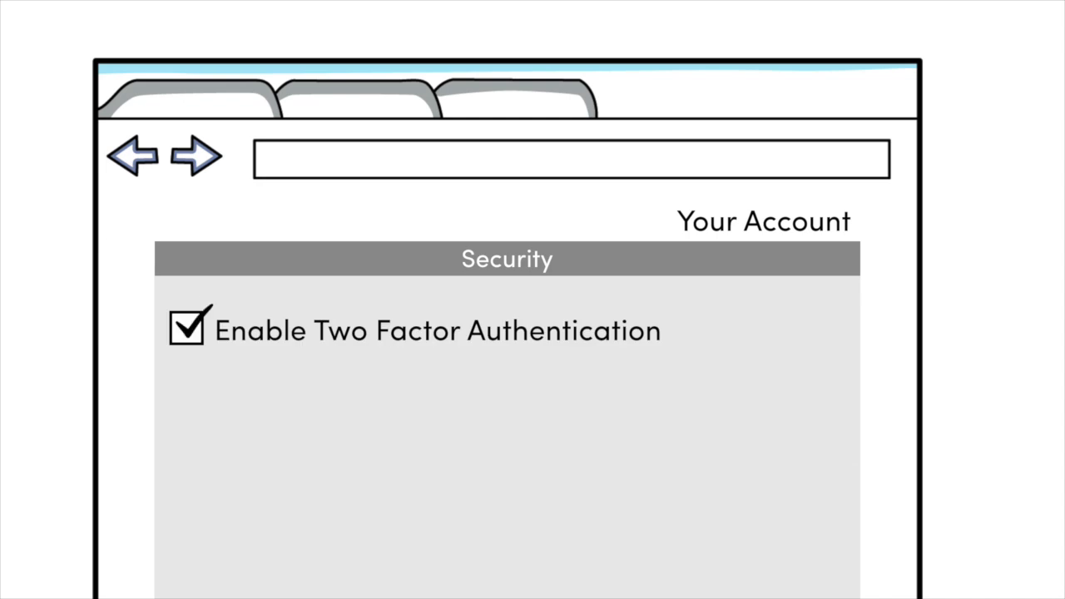
left_click(187, 332)
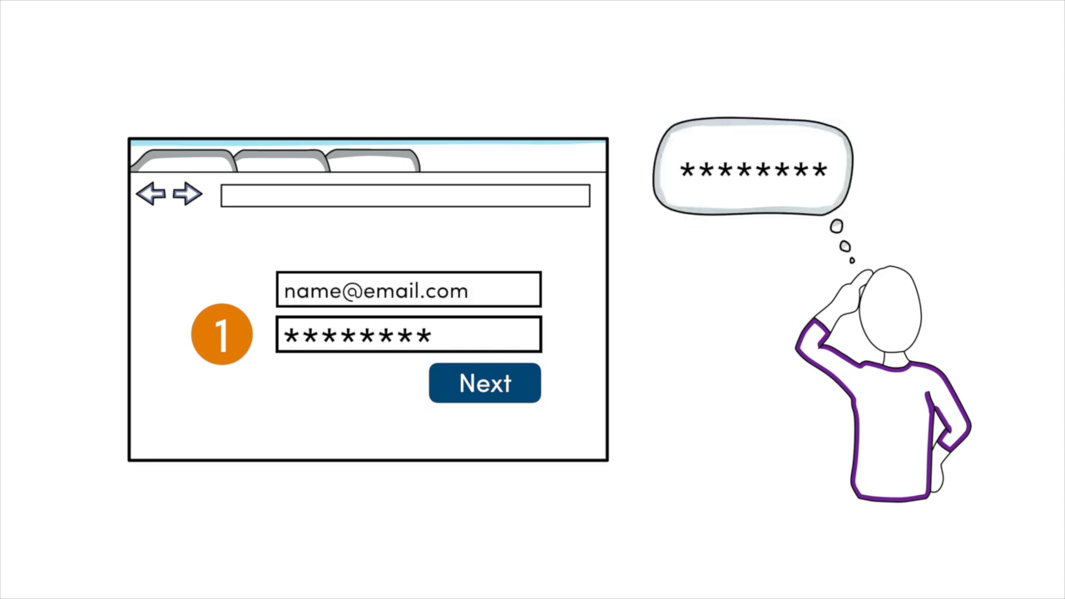
Submit the email and password with Next to reach the login-code prompt.
left_click(484, 382)
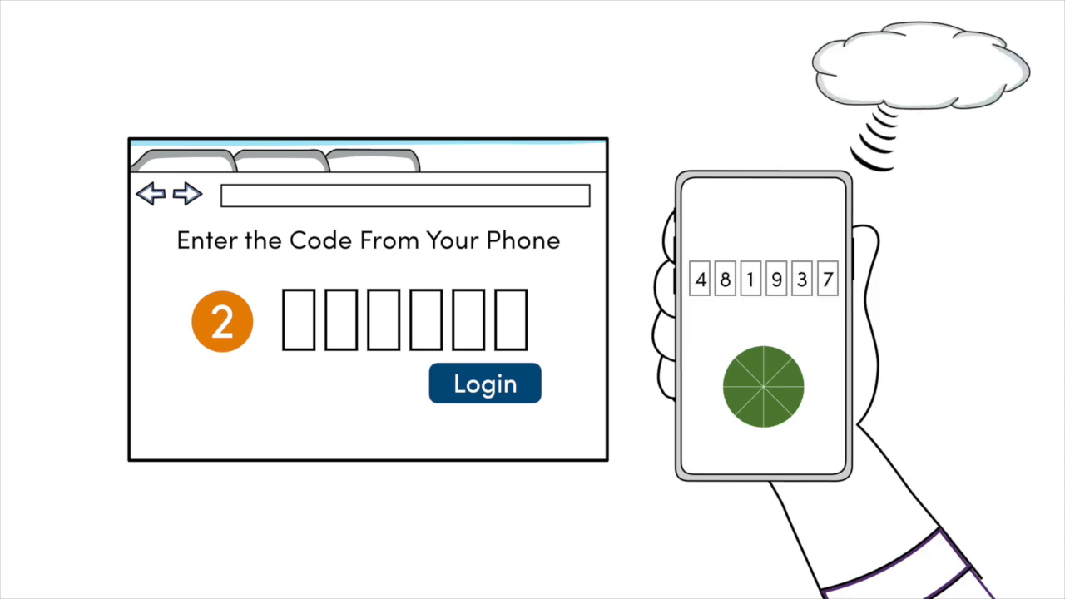
type("481")
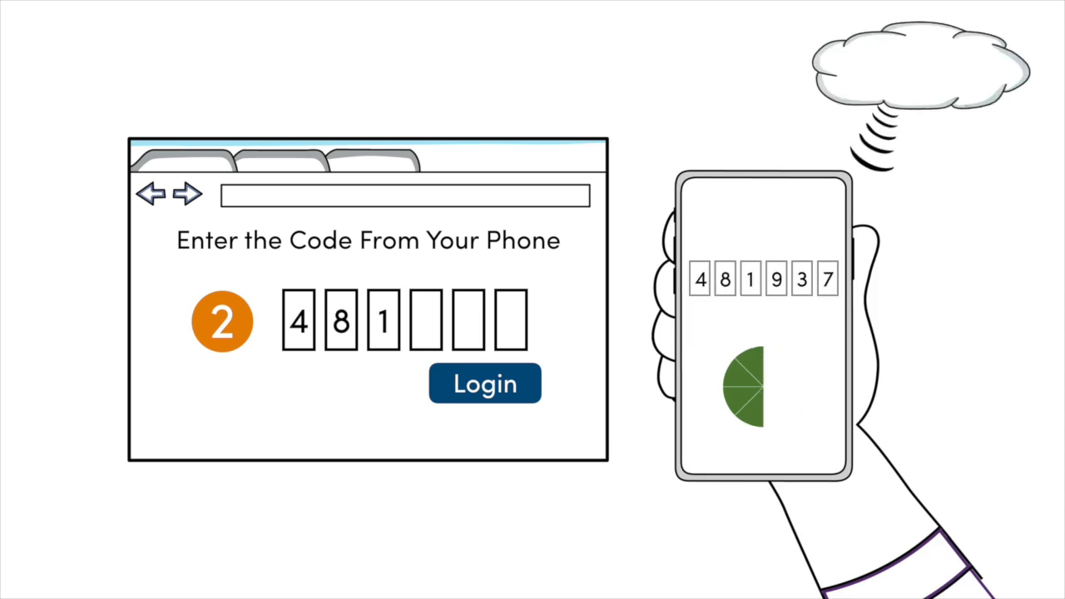